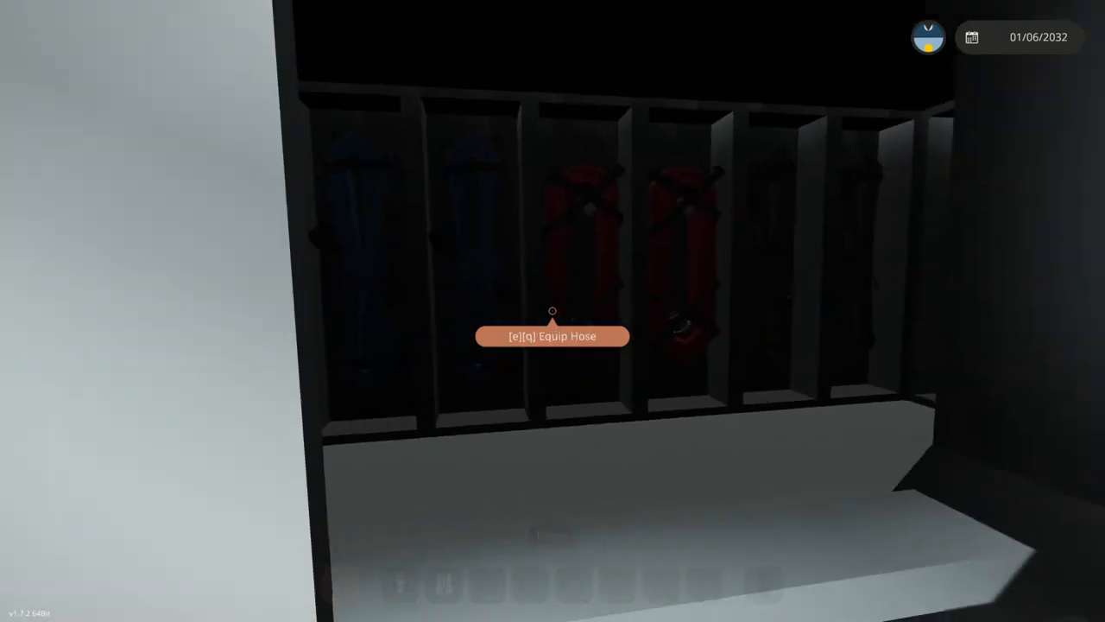
mouse_move(553, 310)
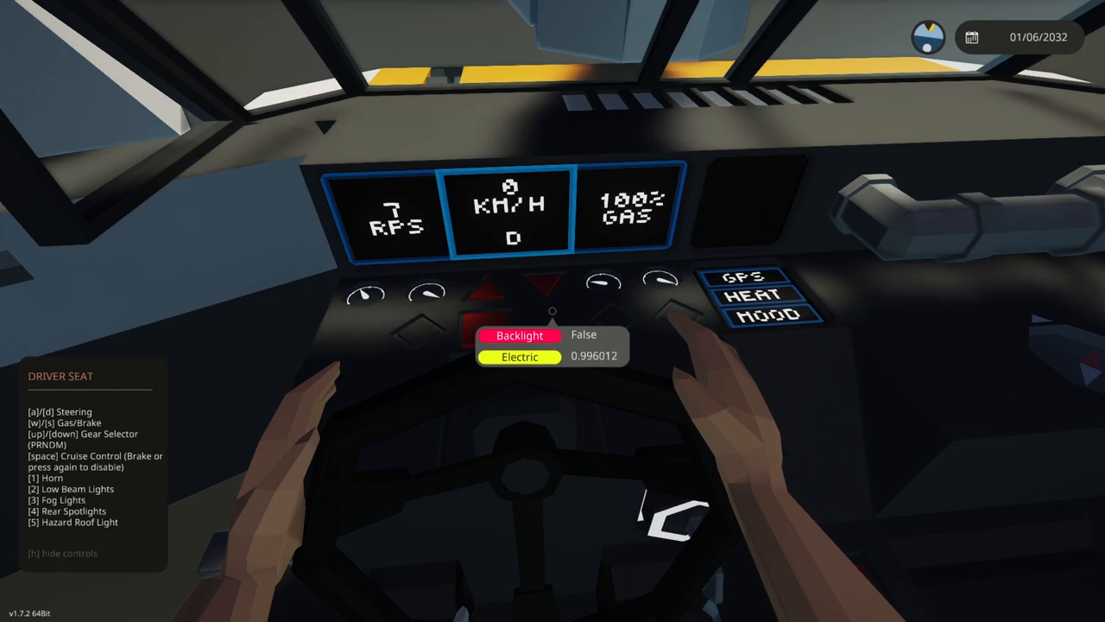
Step: From the driver seat, look up over the dashboard's displays and switches
key("up")
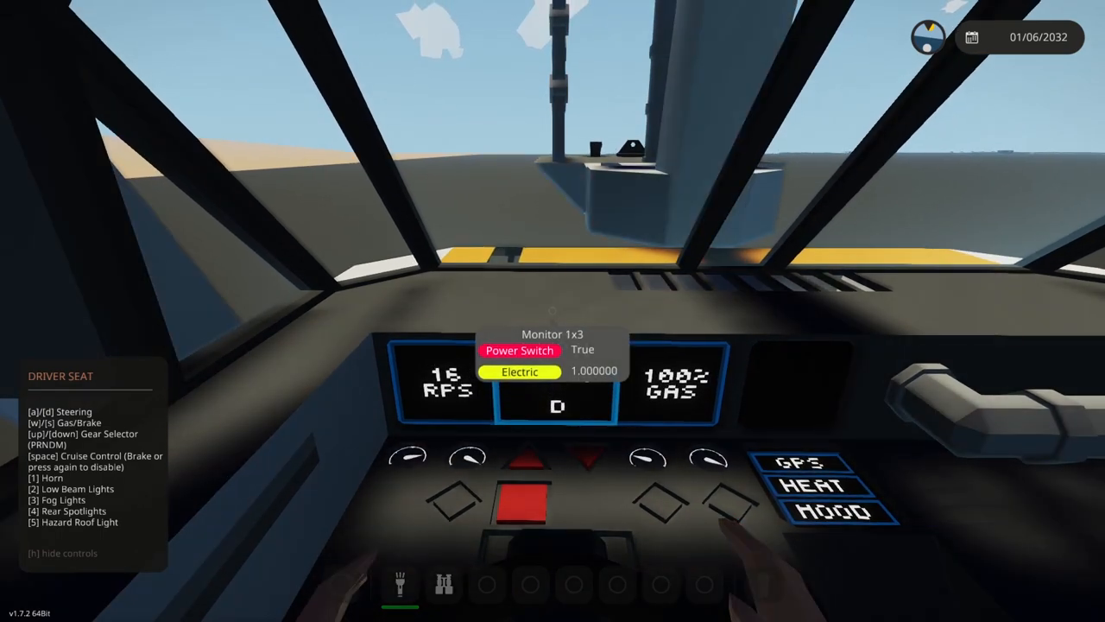
Step: Switch on the dashboard monitor's power with the engine revving in drive
left_click(456, 501)
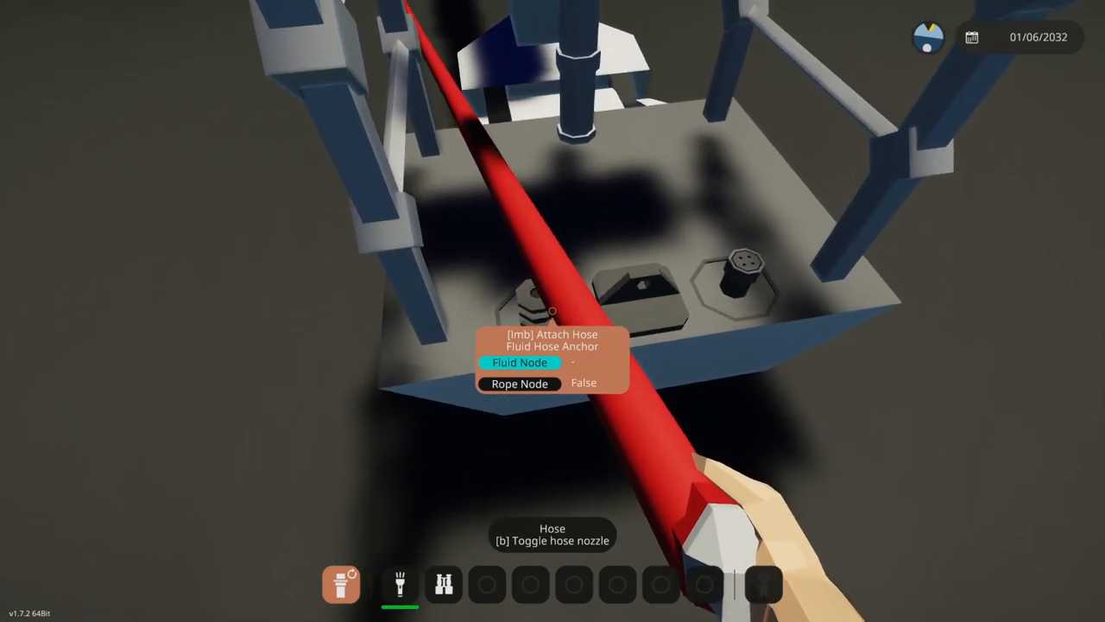
Step: Attach the red hose to the Fluid Hose Anchor on the crane base
left_click(552, 311)
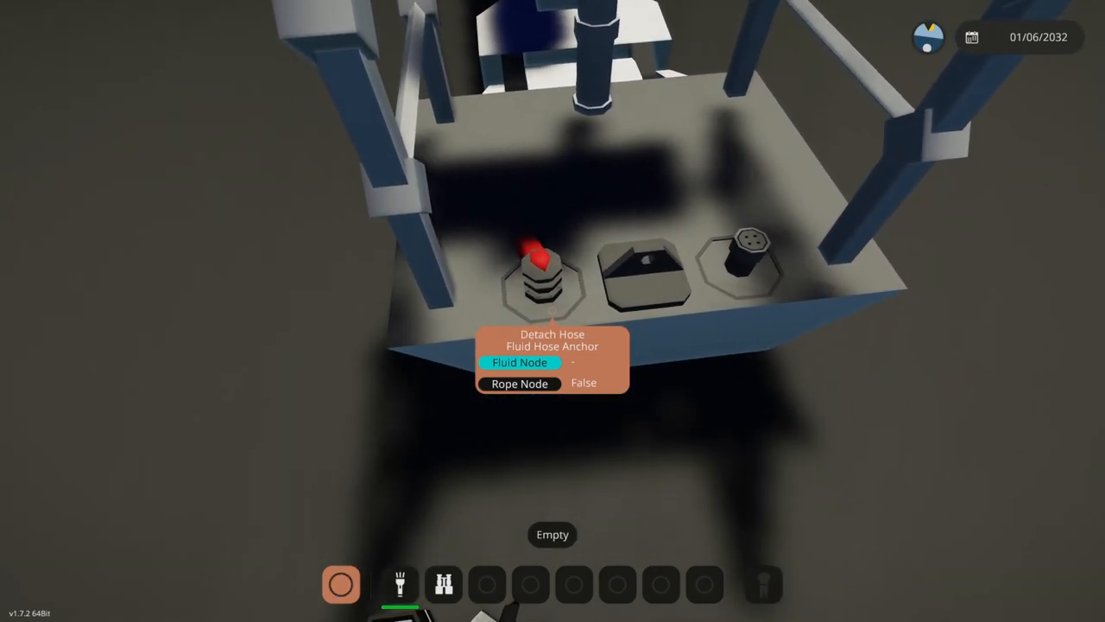